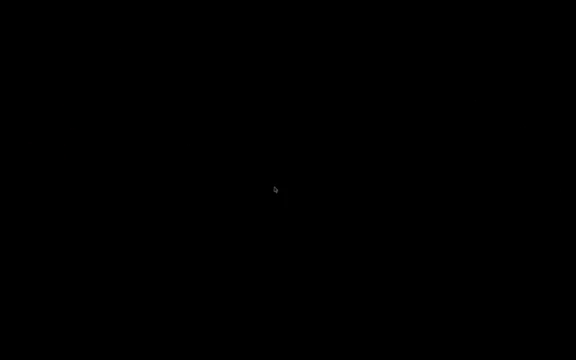
mouse_move(311, 209)
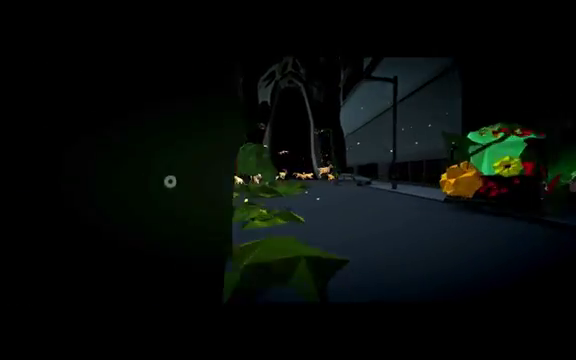
mouse_move(265, 187)
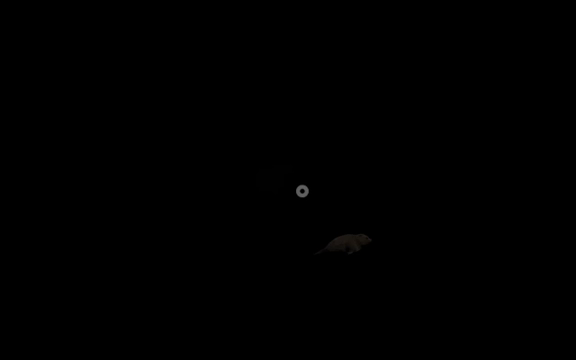
mouse_move(327, 98)
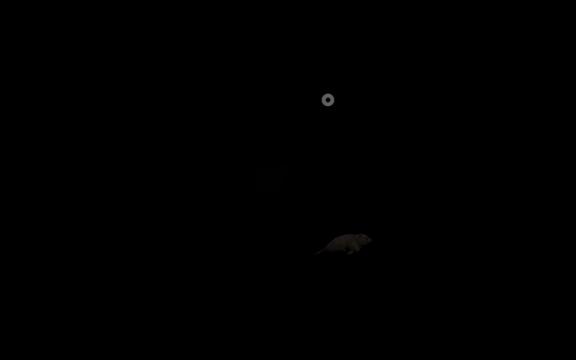